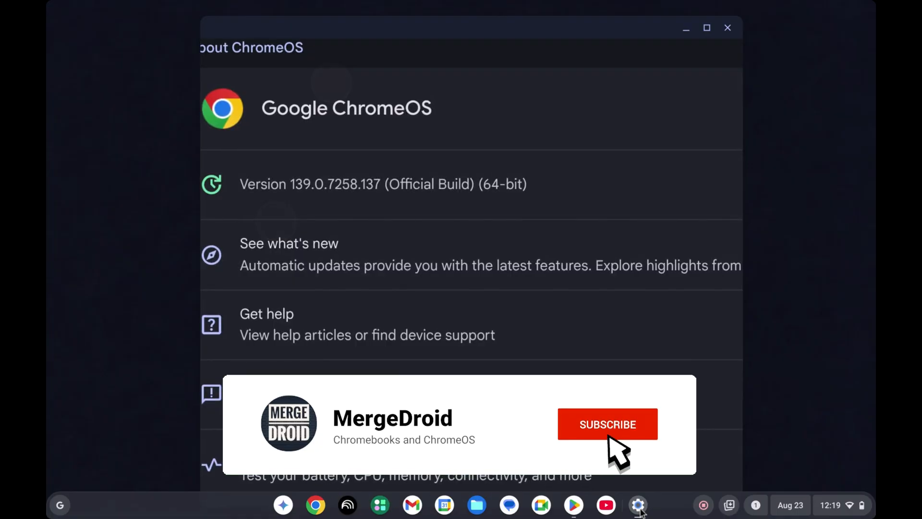
- Confirm ChromeOS version 139 in About ChromeOS, then restart to reach the Welcome Recap intro
click(608, 425)
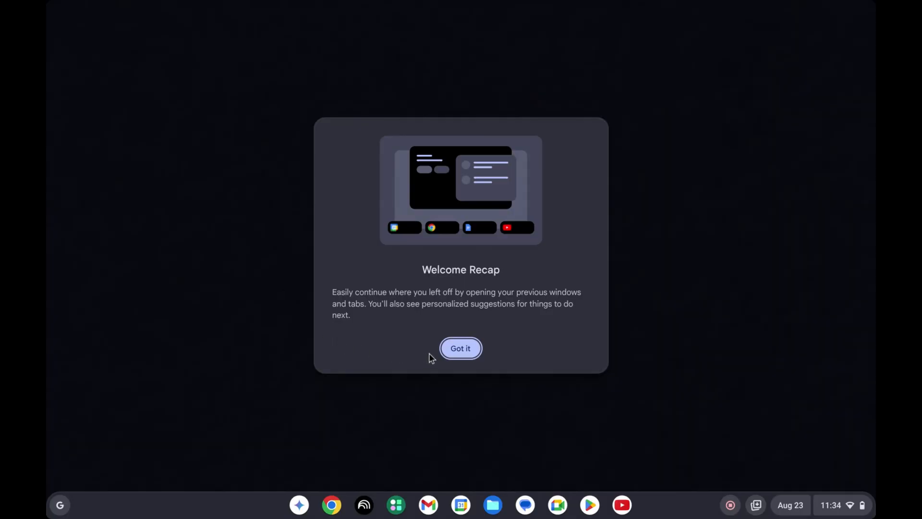
mouse_move(461, 347)
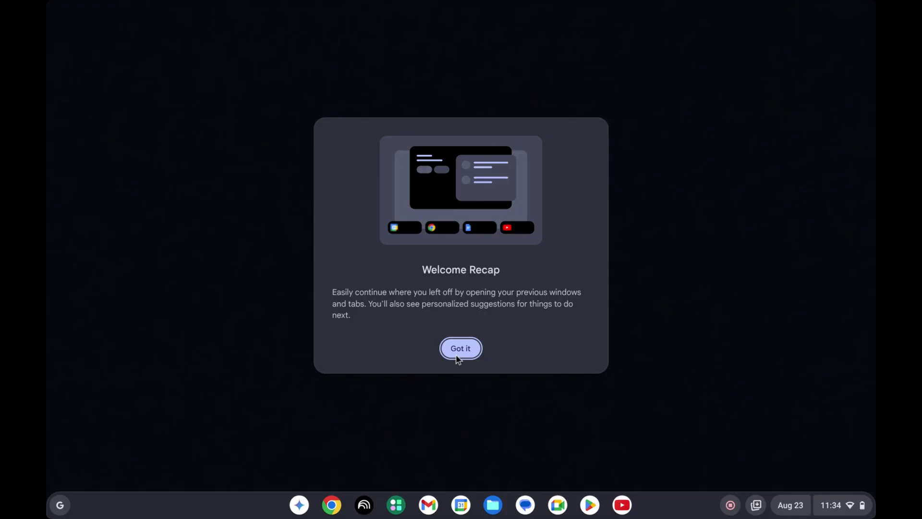
- Dismiss the Welcome Recap intro and reopen the previous session's windows and apps
click(461, 348)
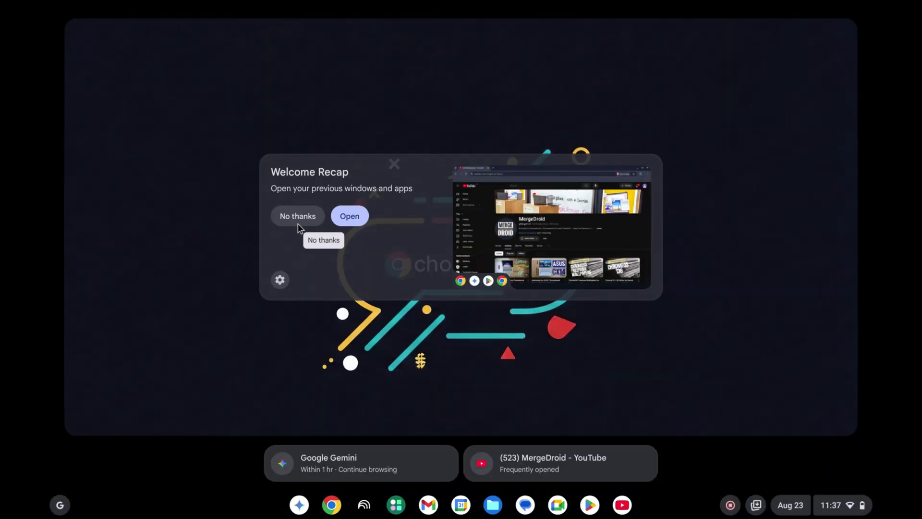
mouse_move(361, 228)
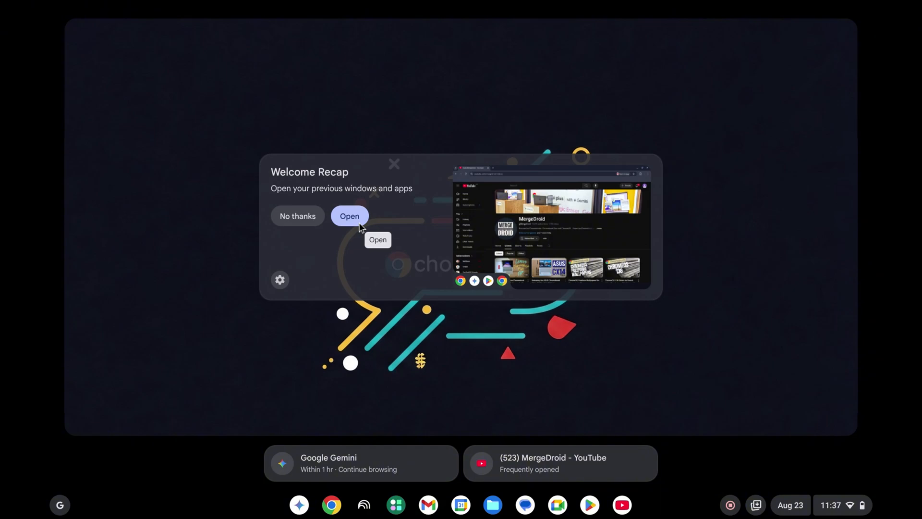
click(349, 216)
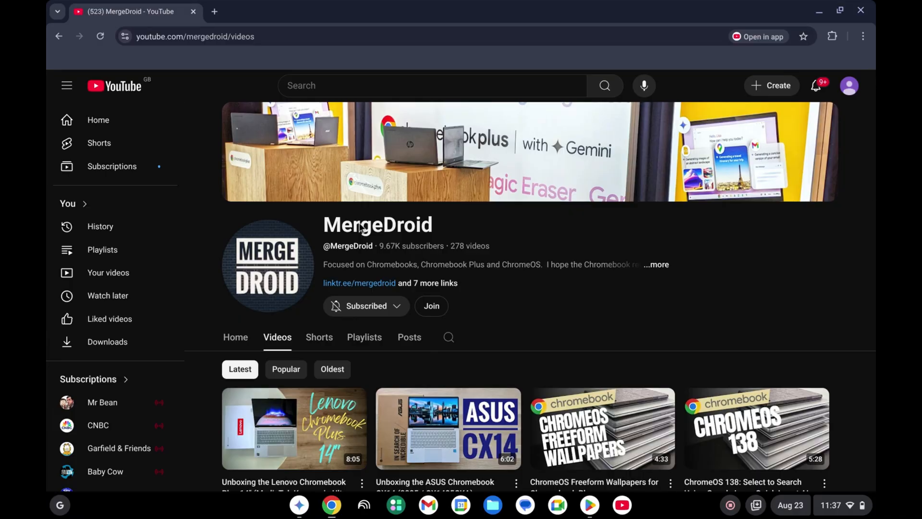
mouse_move(558, 235)
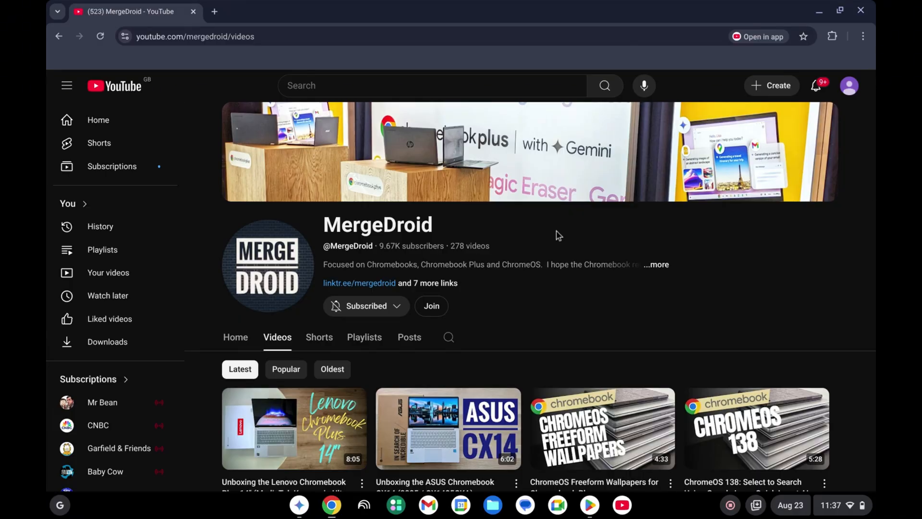
mouse_move(791, 61)
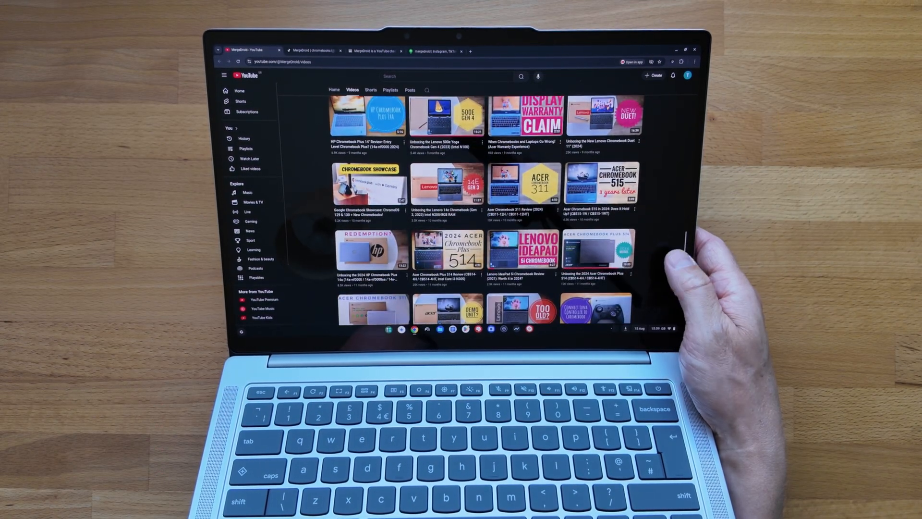
scroll(down, 3)
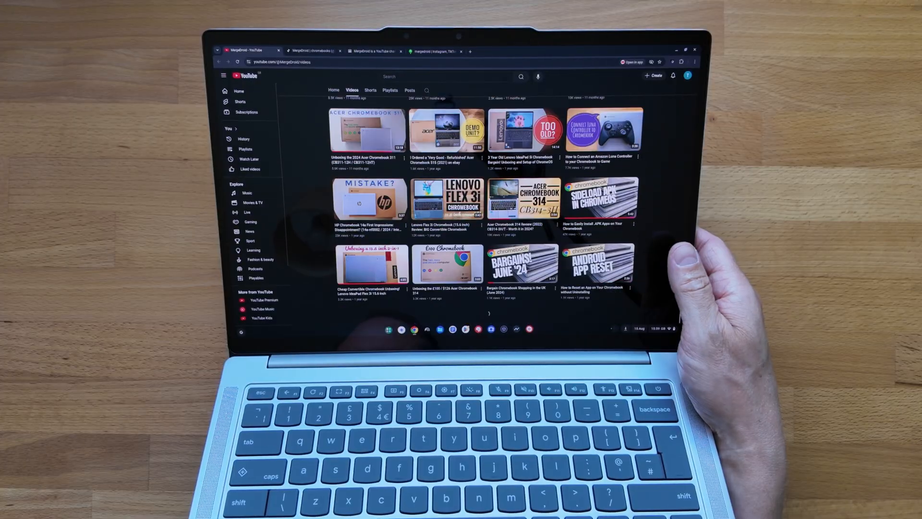
scroll(down, 3)
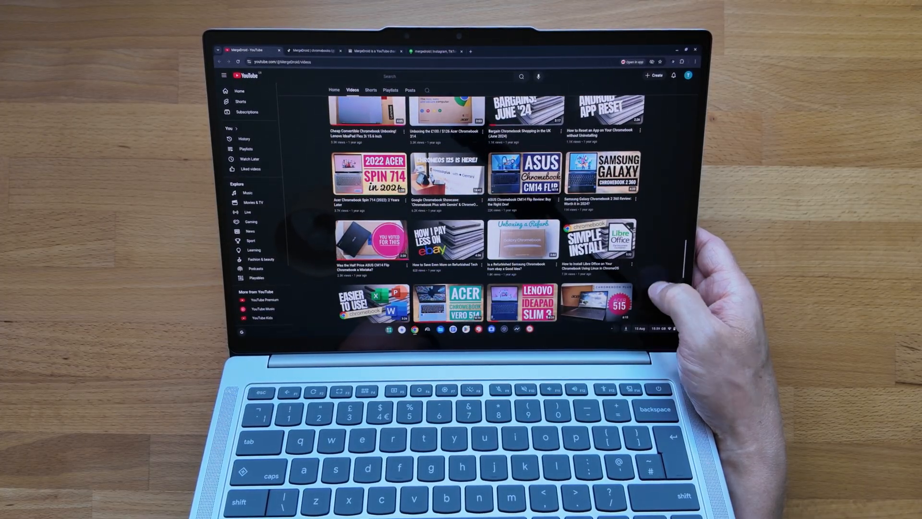
scroll(down, 3)
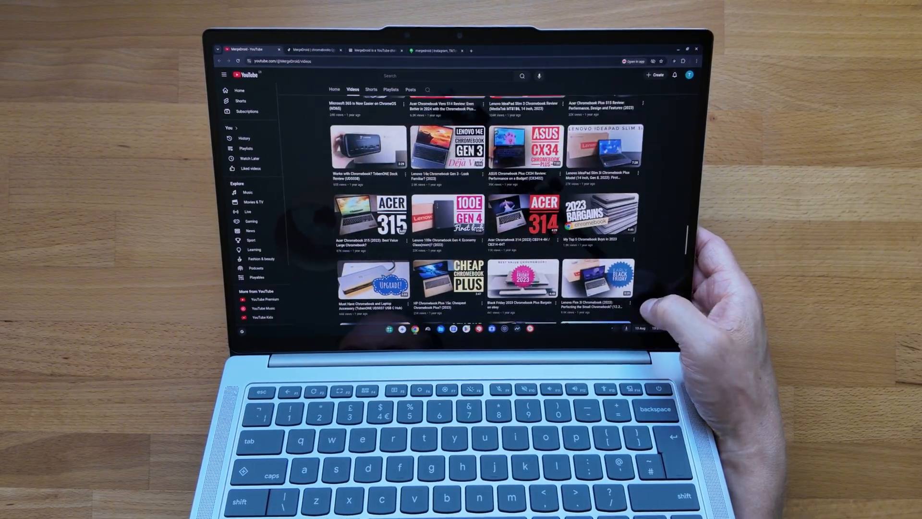
scroll(down, 3)
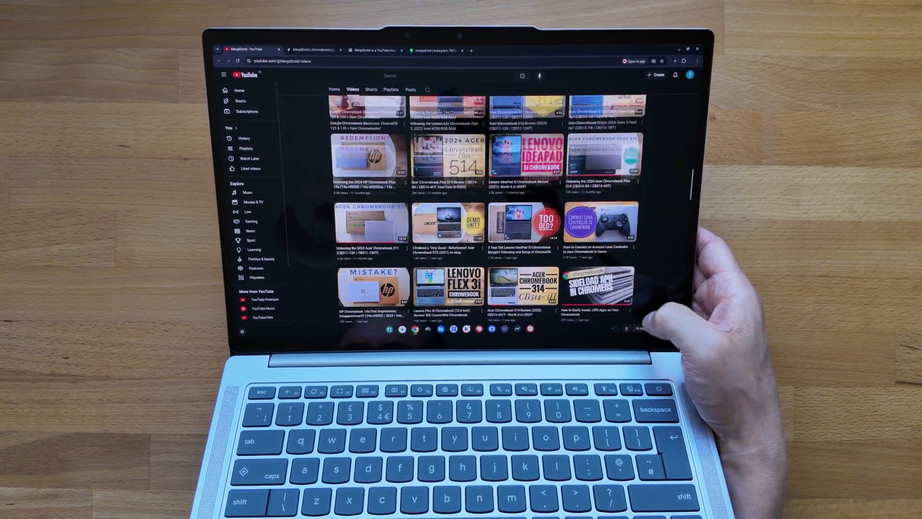
scroll(down, 3)
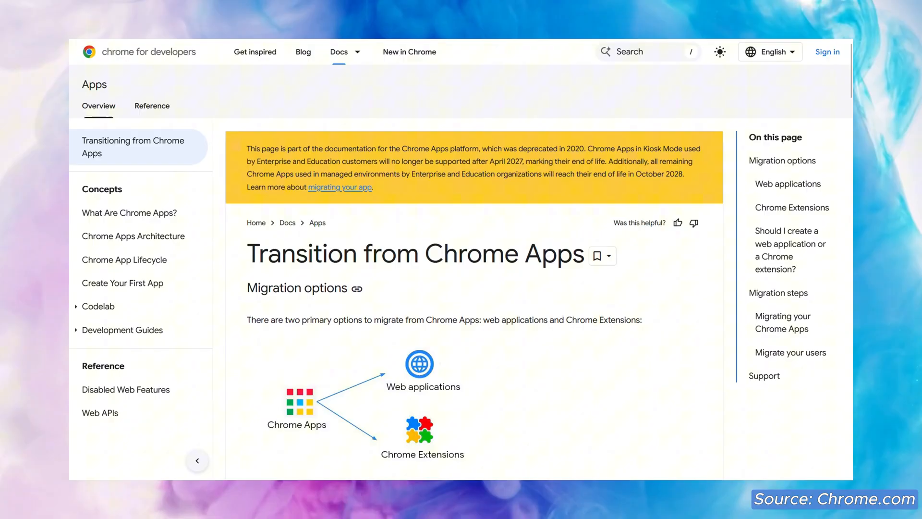
scroll(down, 3)
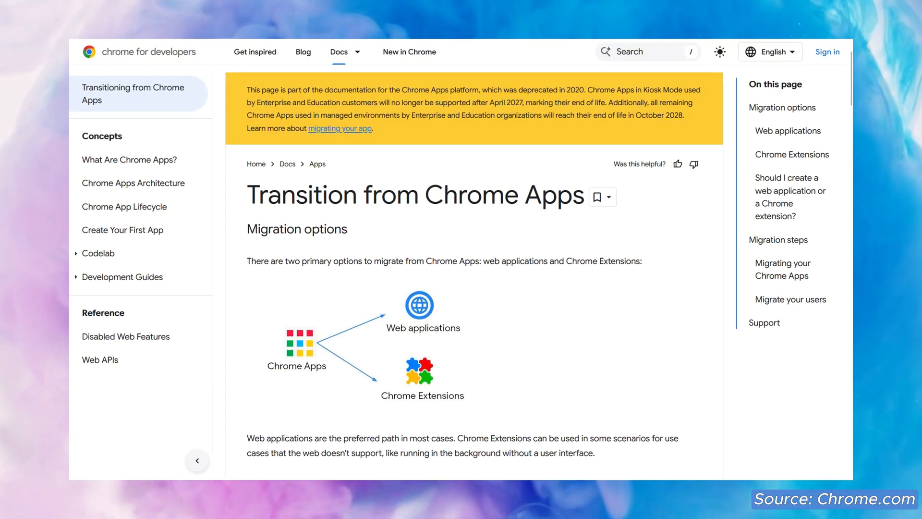
scroll(down, 3)
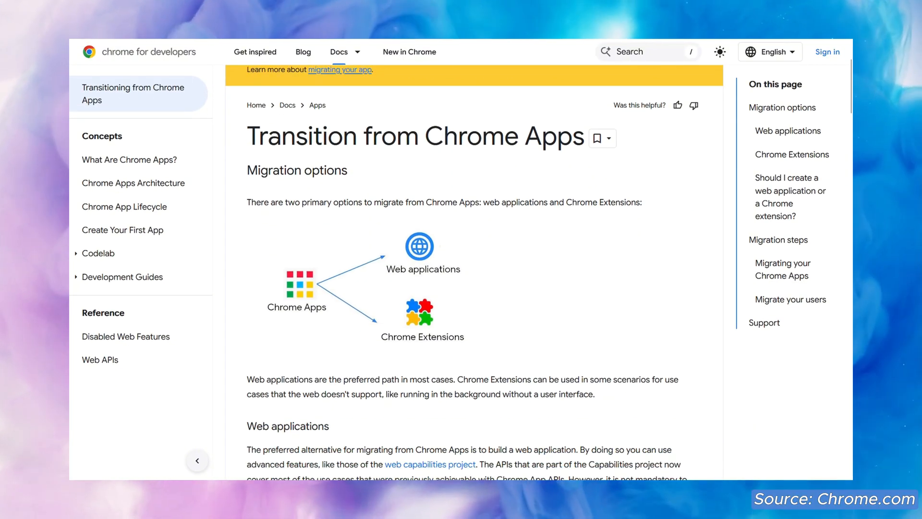
scroll(down, 3)
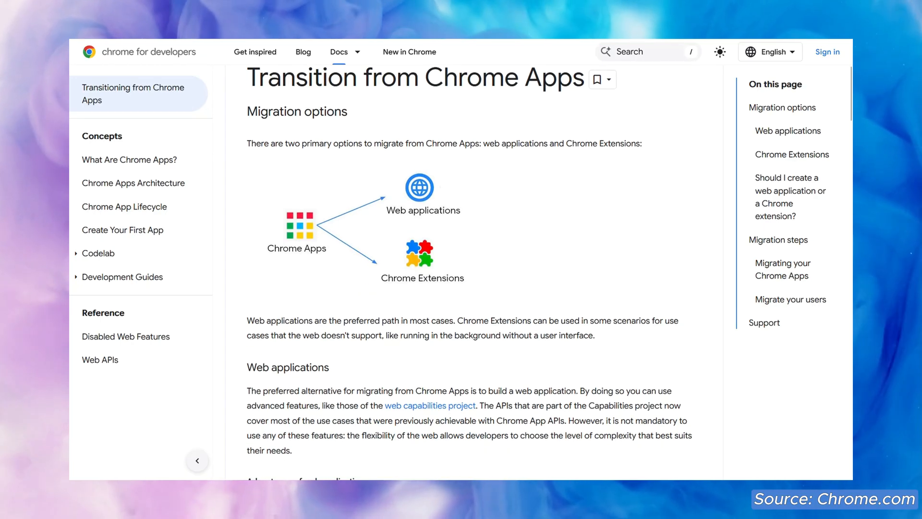
scroll(down, 3)
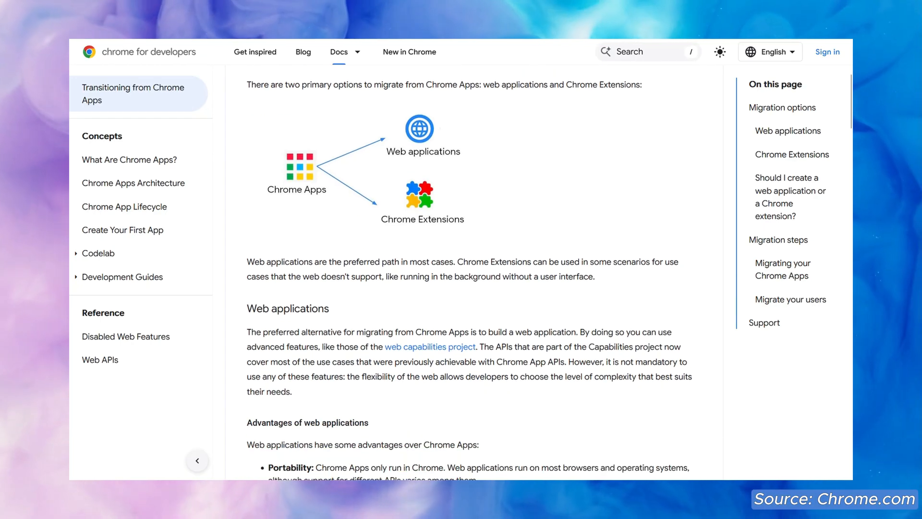
scroll(down, 3)
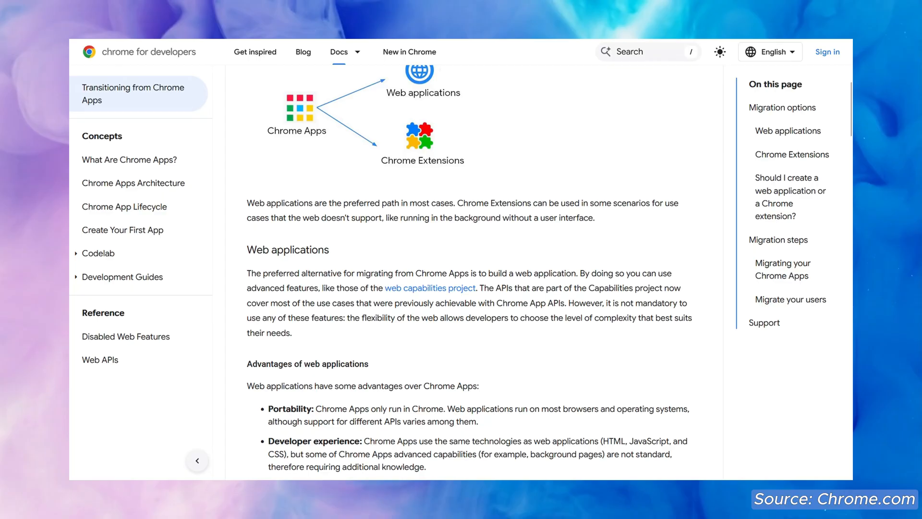
scroll(down, 3)
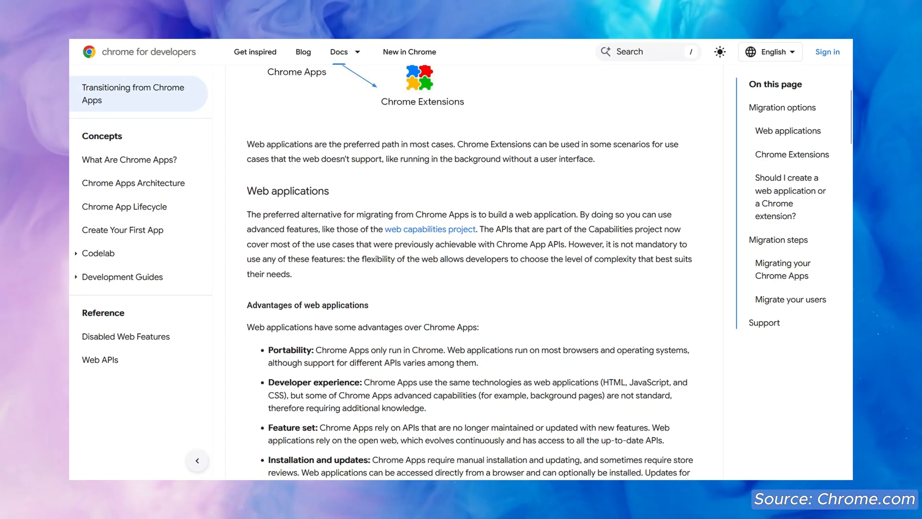
scroll(down, 3)
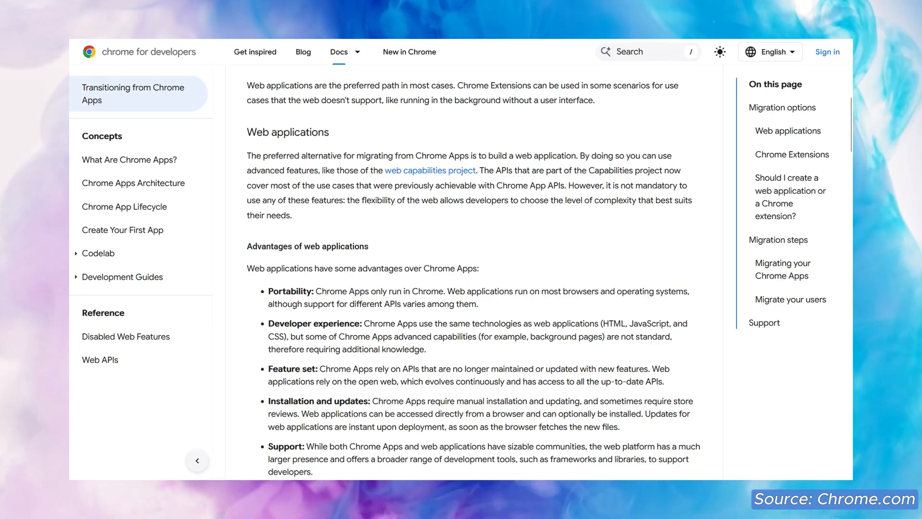
scroll(down, 3)
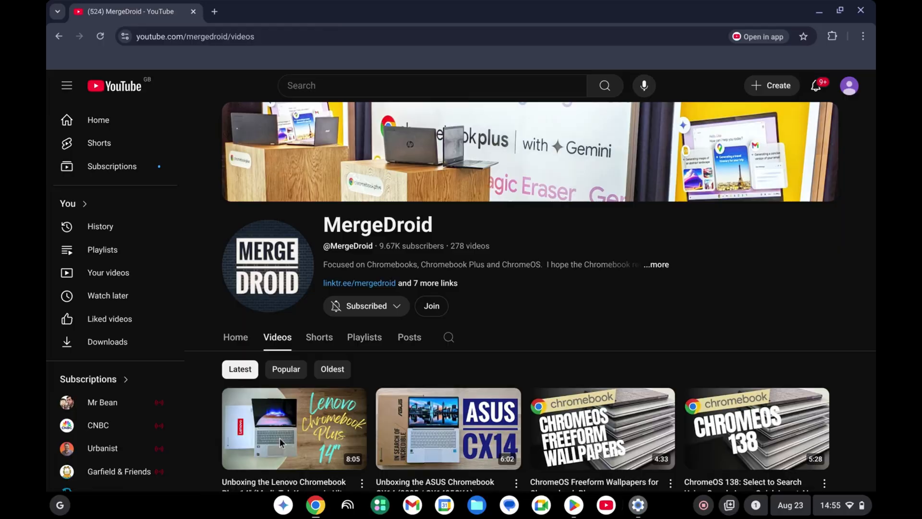
- Close the Chrome window showing the MergeDroid YouTube channel videos page
click(863, 36)
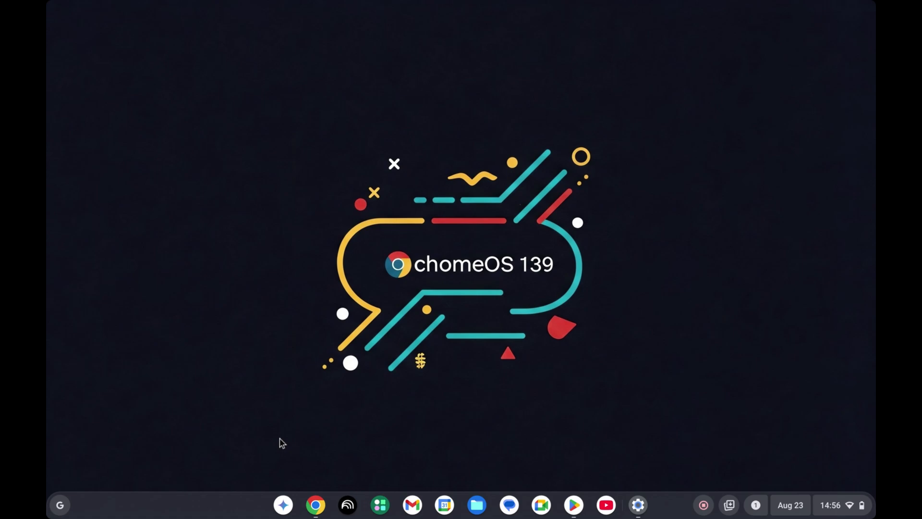
mouse_move(702, 505)
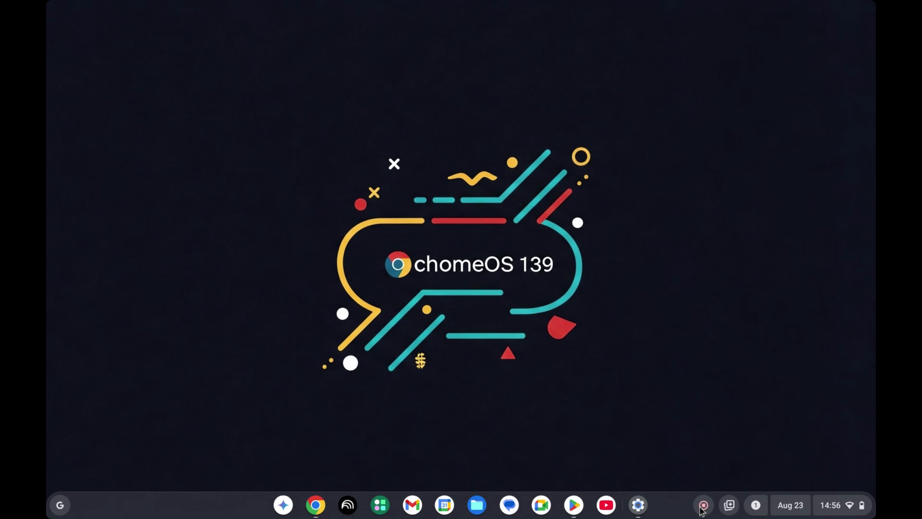